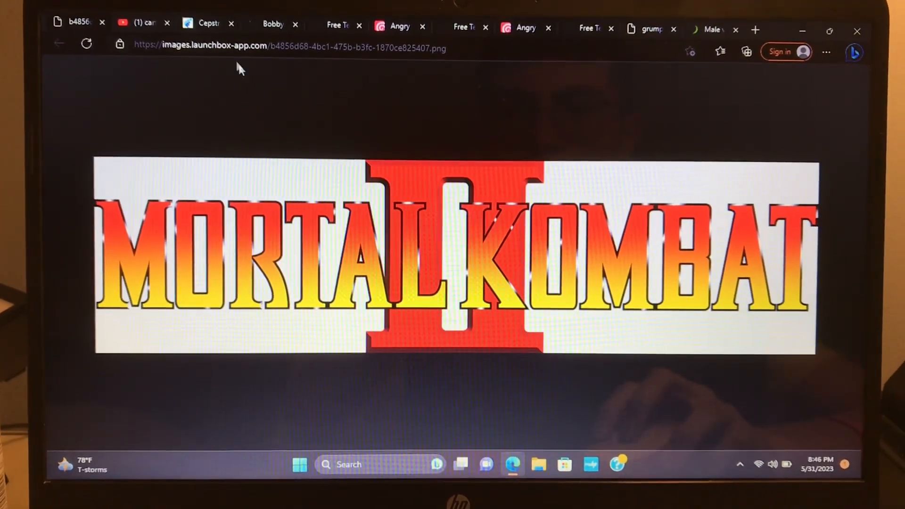
Switch to the Cepstral demo voicing Stan Marsh's Liu Kang selection in David's voice.
{"action": "left_click", "coordinate": [208, 23]}
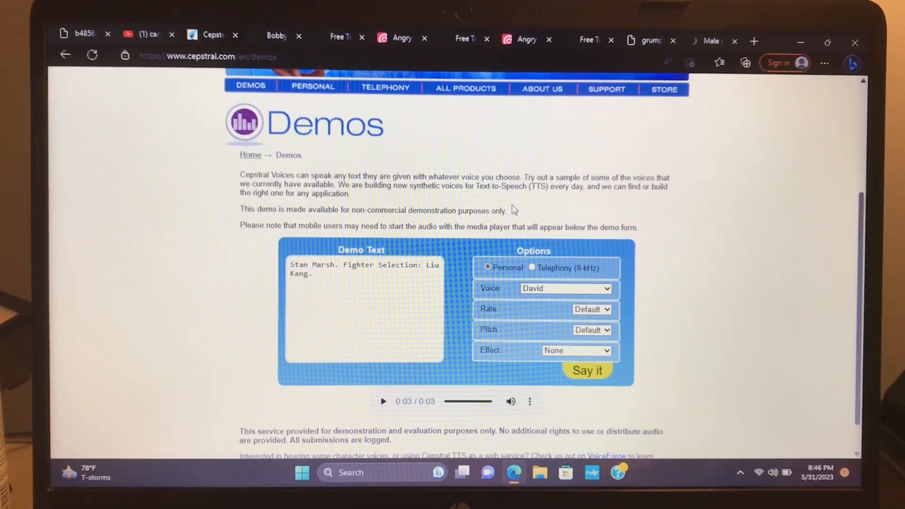
Watch the Cartman laugh clip, then switch to the Vocalware demo voicing Nacho's Kung Lao pick.
{"action": "scroll", "scroll_direction": "down", "scroll_amount": 3}
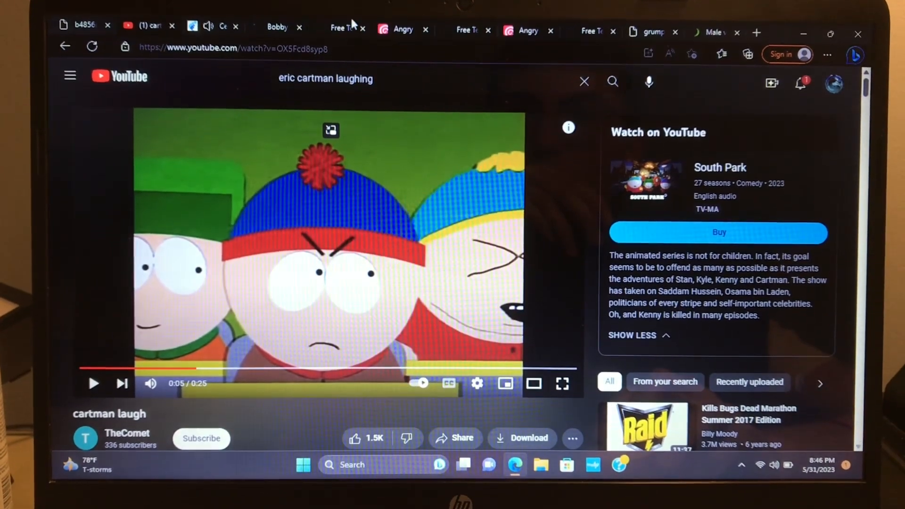
{"action": "left_click", "coordinate": [276, 27]}
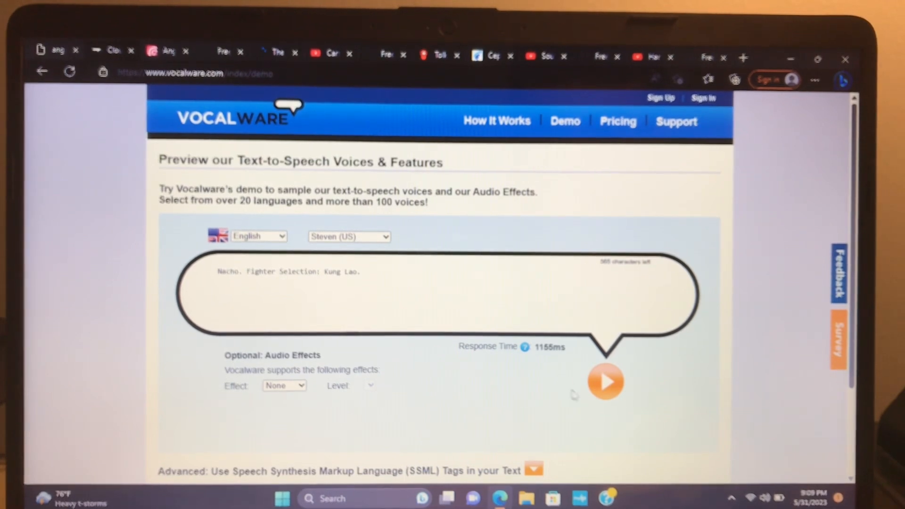
Show the angry nacho cartoon, then switch to ttsmp3 reading Green Crayon's Reptile selection.
{"action": "left_click", "coordinate": [605, 381]}
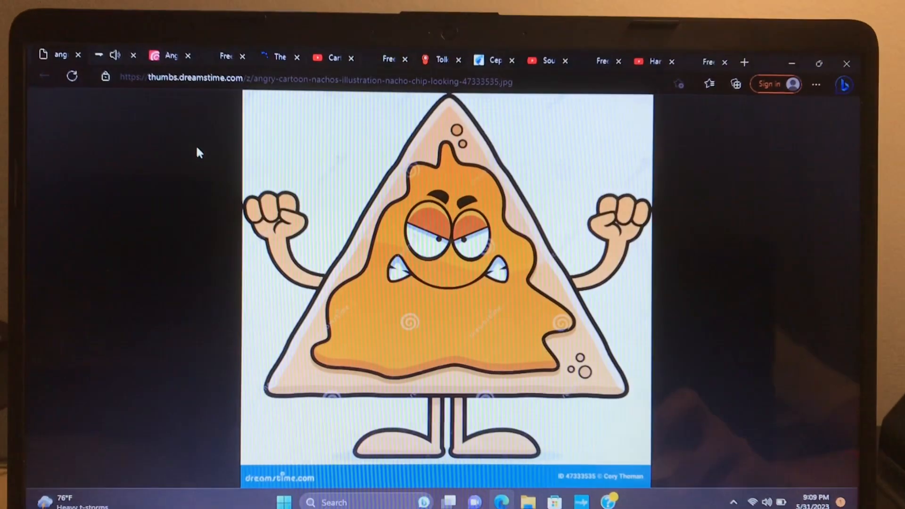
{"action": "left_click", "coordinate": [167, 56]}
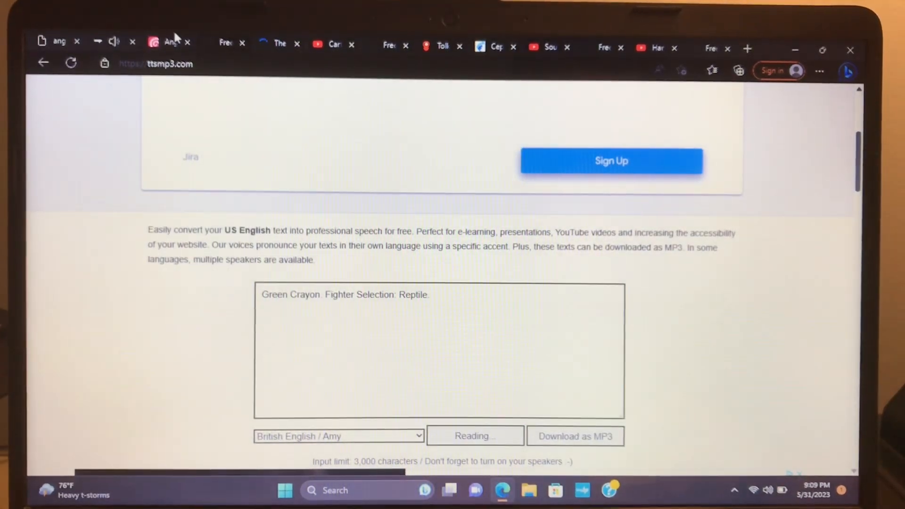